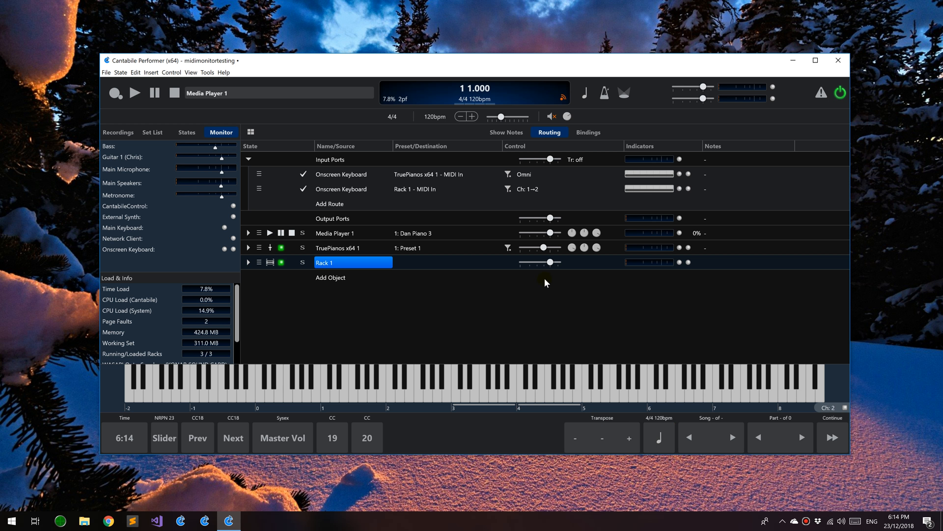
pyautogui.moveTo(626, 291)
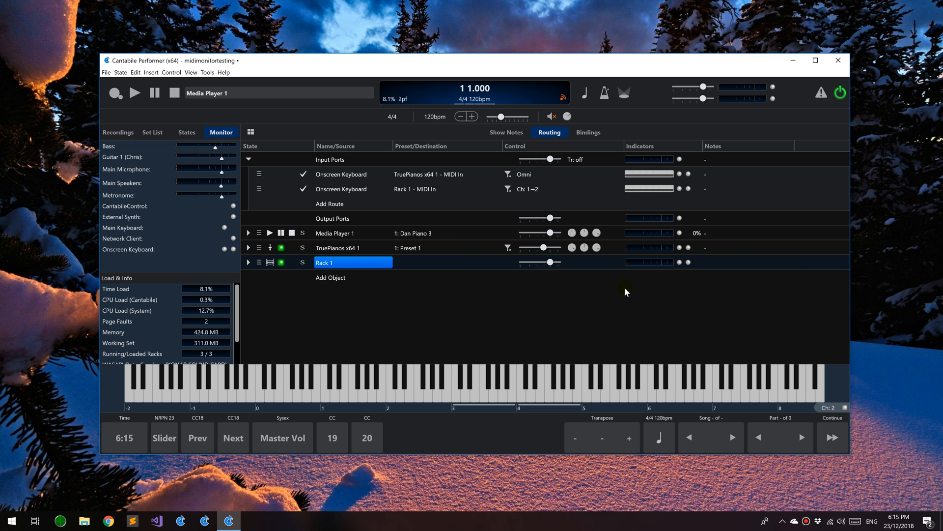
pyautogui.moveTo(503, 307)
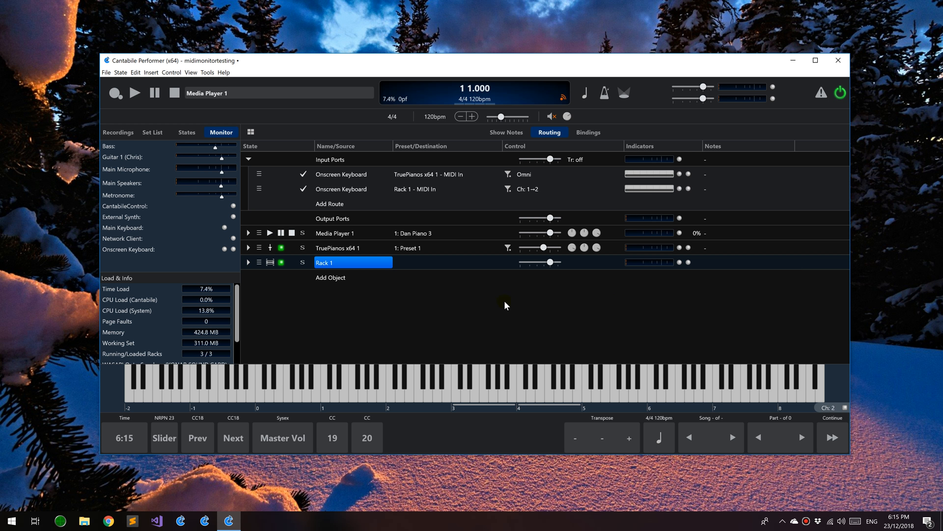
pyautogui.moveTo(381, 255)
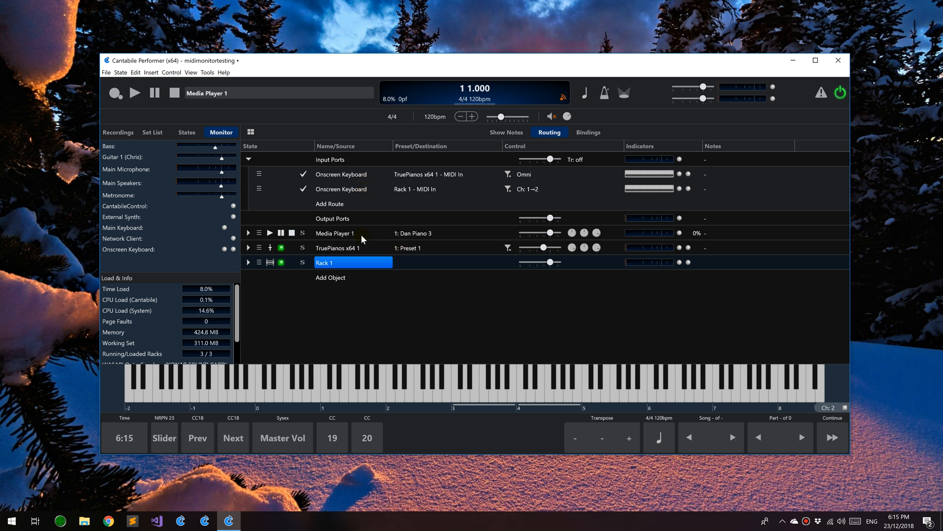
# Bring up the context menu for Media Player 1 and reach its MIDI Monitor entry.
pyautogui.rightClick(335, 232)
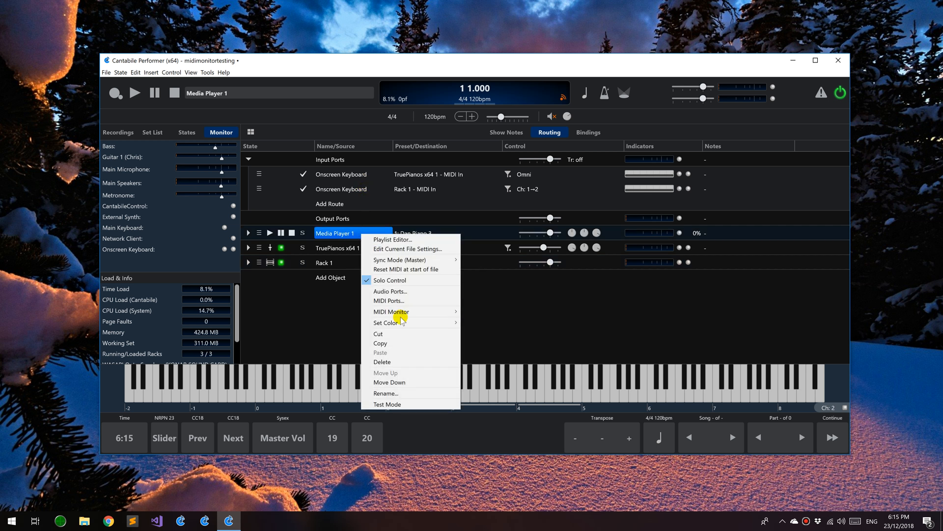
pyautogui.moveTo(391, 312)
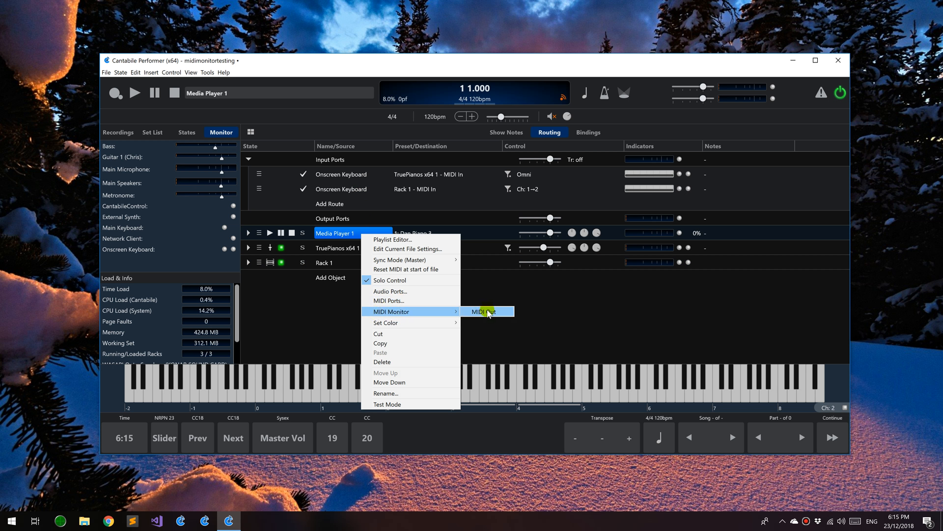
pyautogui.moveTo(343, 263)
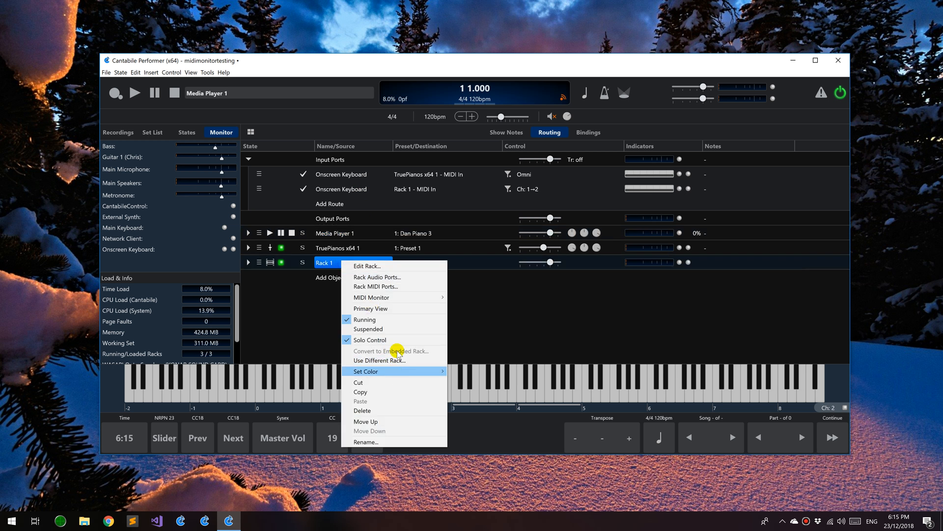
pyautogui.moveTo(372, 297)
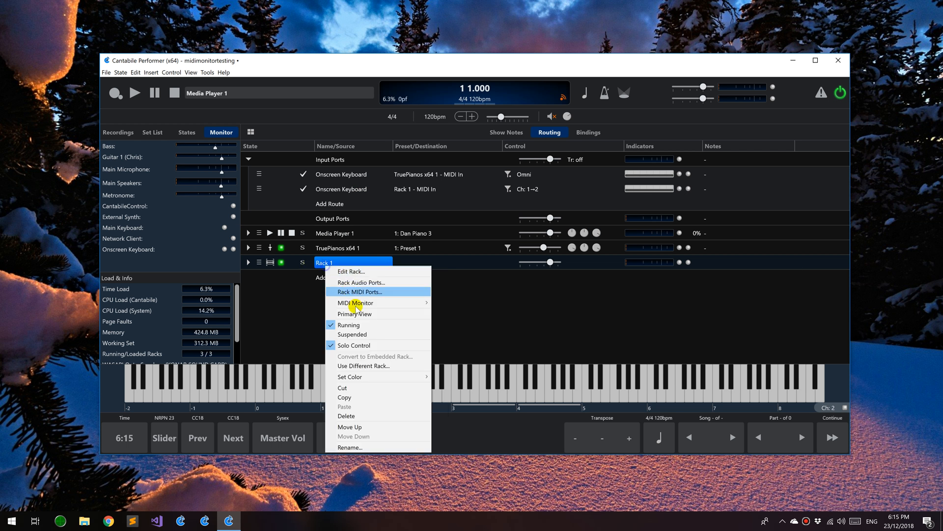
# Add an input port 'Alt In' and an output port 'Alt Out' to Rack 1's MIDI ports.
pyautogui.click(359, 291)
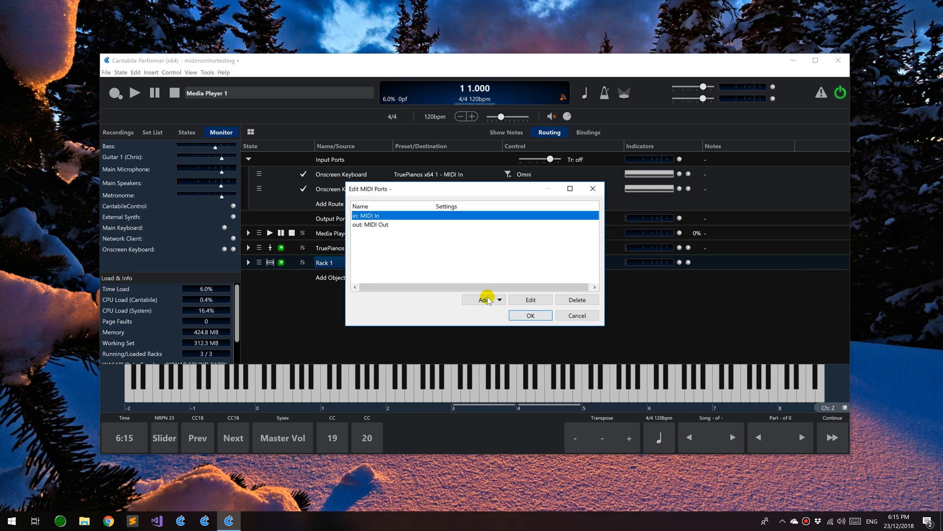
pyautogui.click(482, 299)
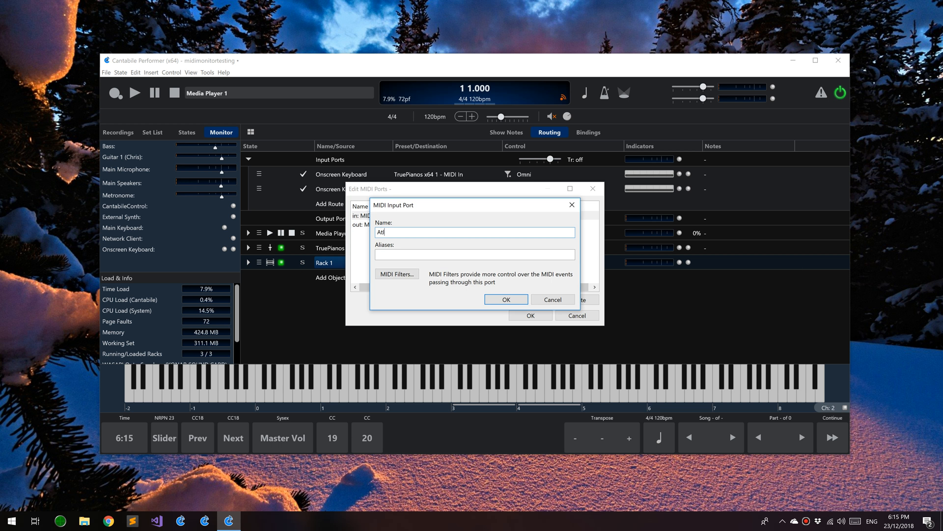
pyautogui.write('Alt In')
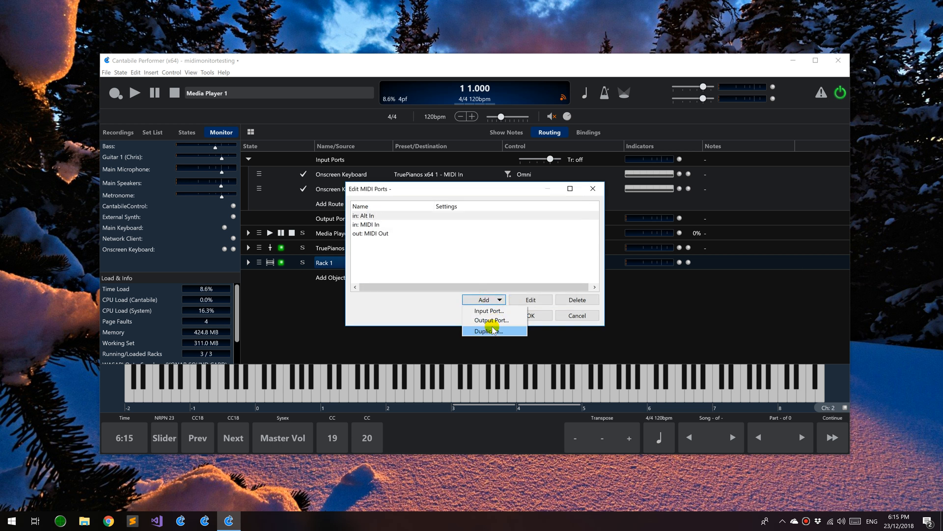
pyautogui.click(491, 319)
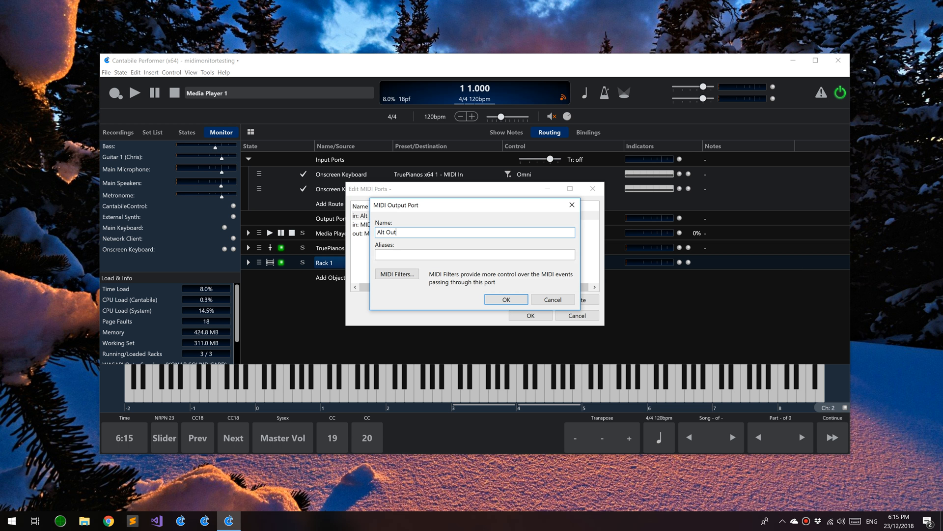
pyautogui.click(505, 299)
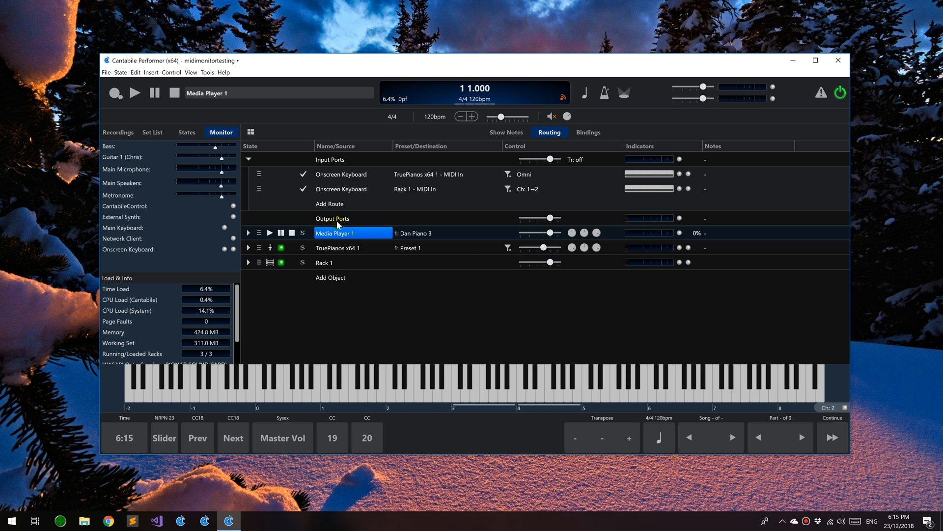
pyautogui.rightClick(341, 189)
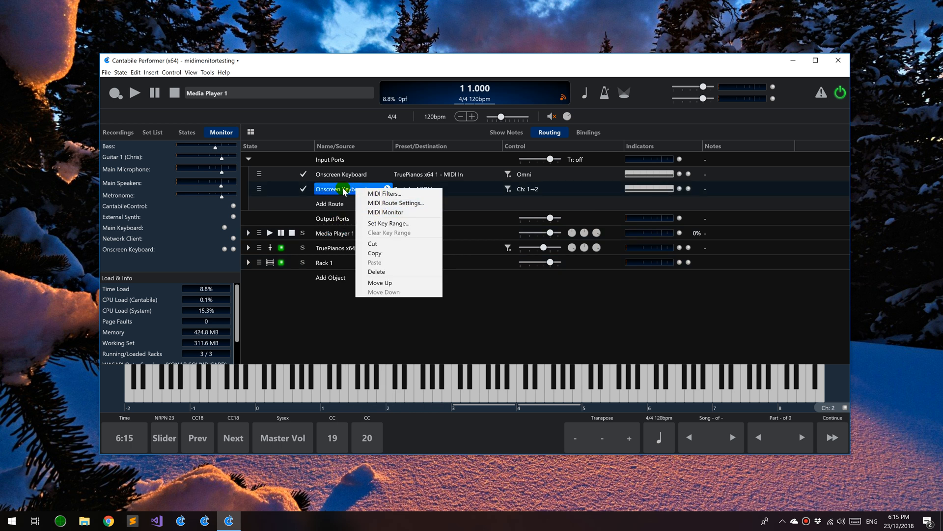
pyautogui.moveTo(403, 216)
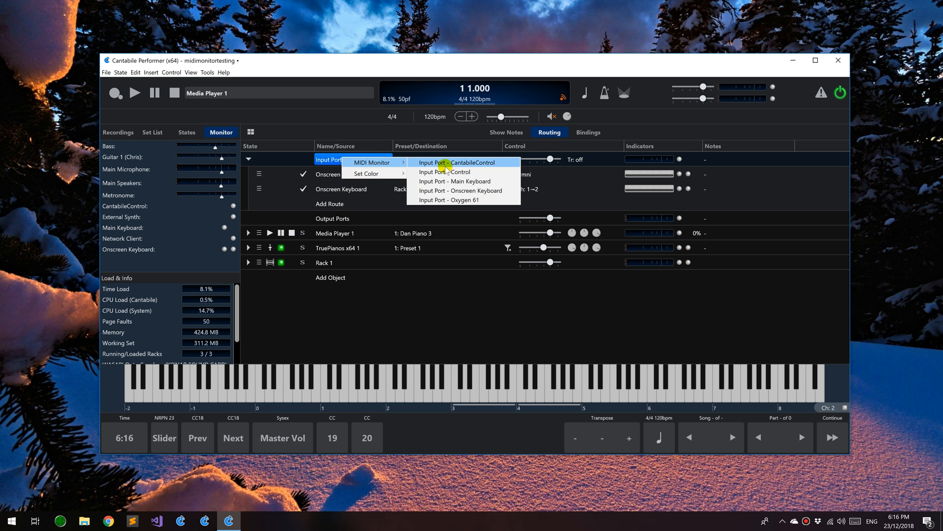
pyautogui.moveTo(364, 151)
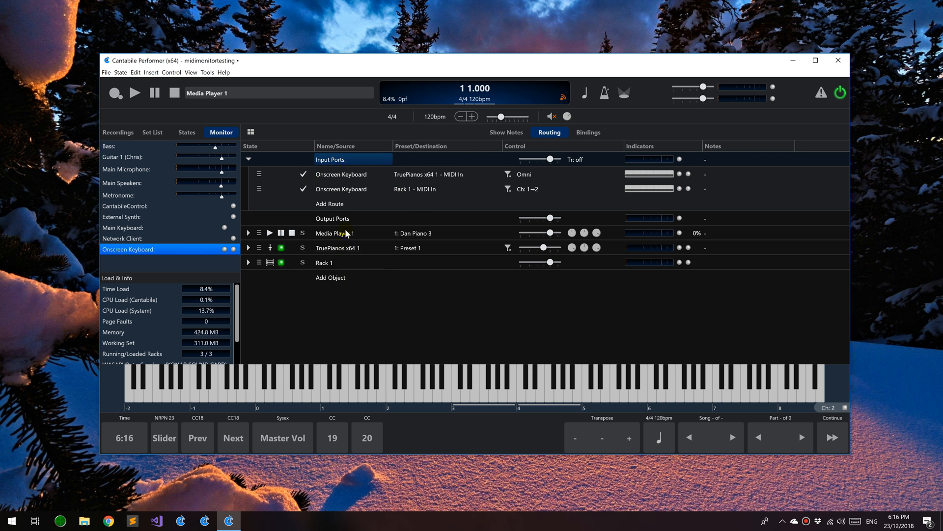
pyautogui.click(191, 72)
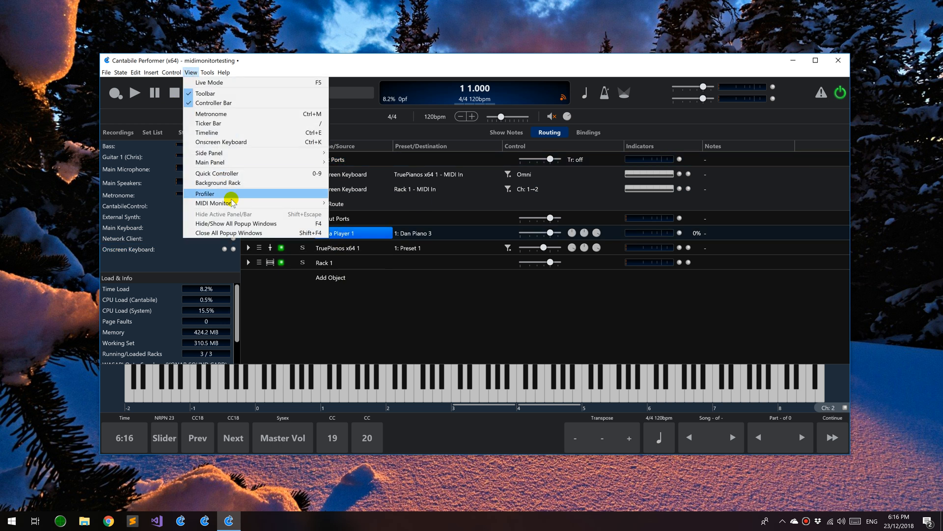
pyautogui.moveTo(212, 202)
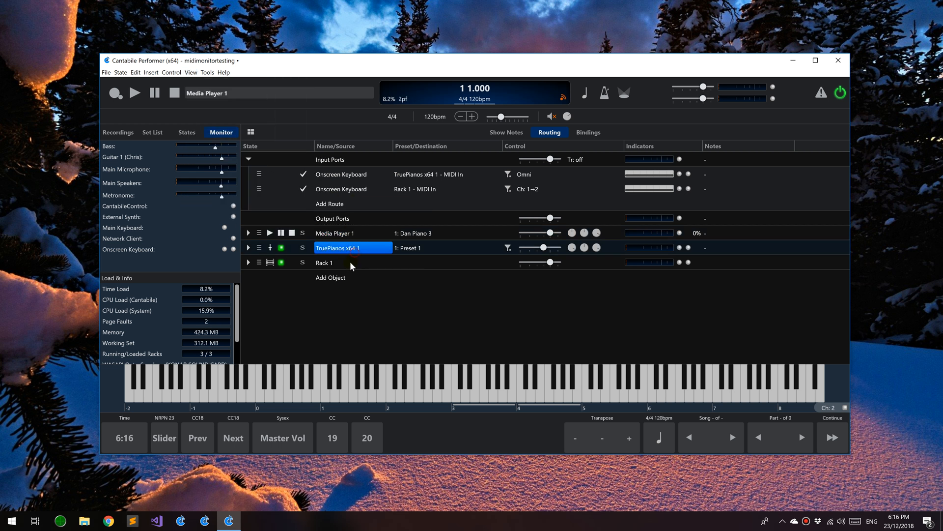
pyautogui.click(192, 72)
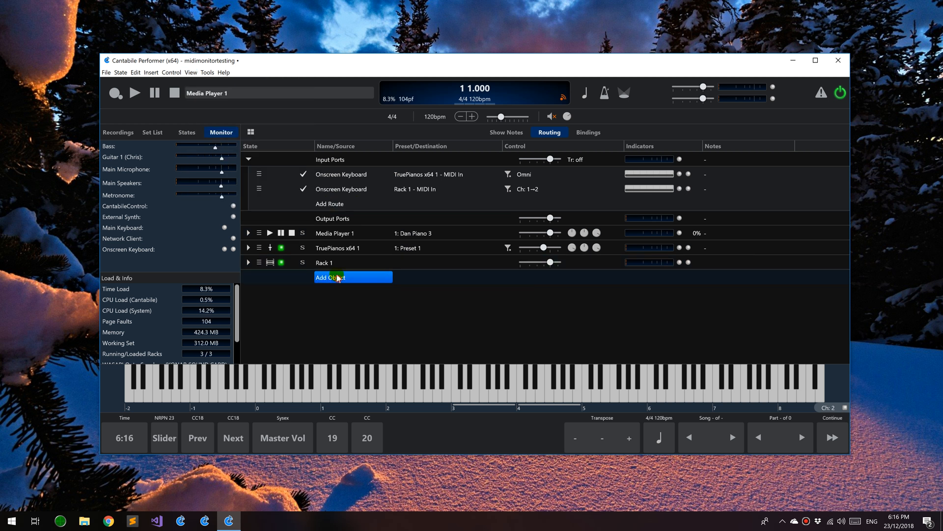
pyautogui.click(190, 72)
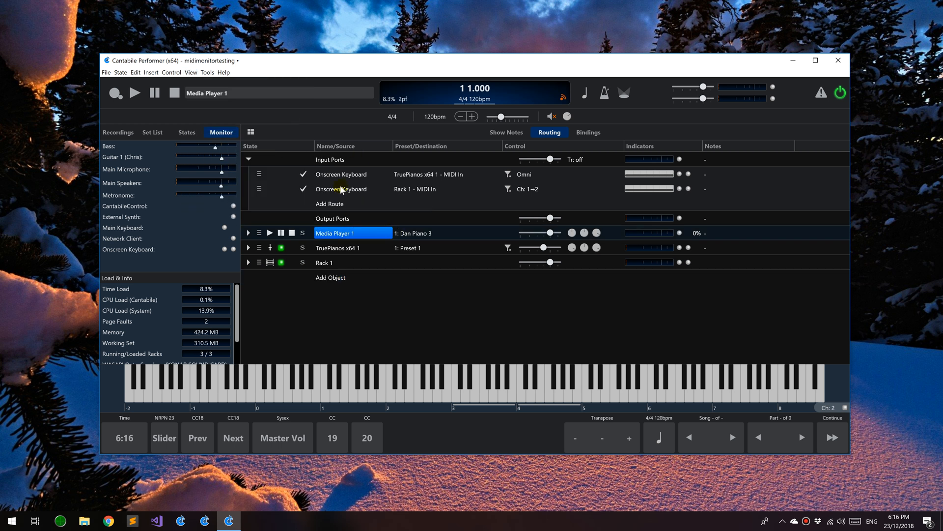
pyautogui.click(337, 248)
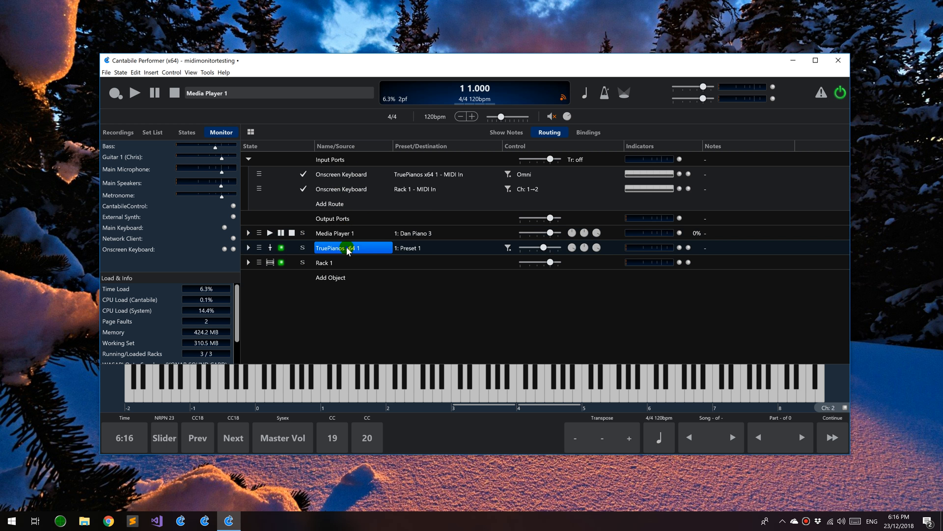
# Start a MIDI monitor on TruePianos x64 1's MIDI In and position its window.
pyautogui.rightClick(331, 248)
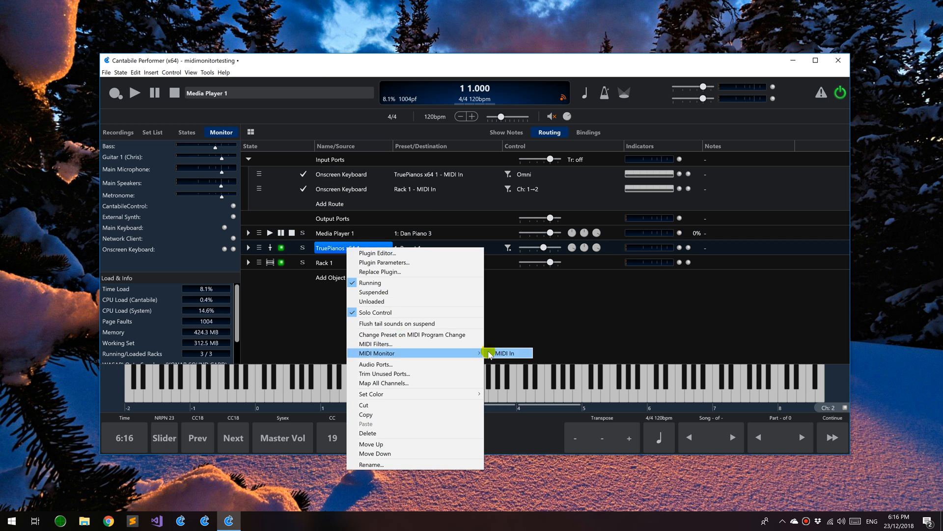
pyautogui.click(507, 352)
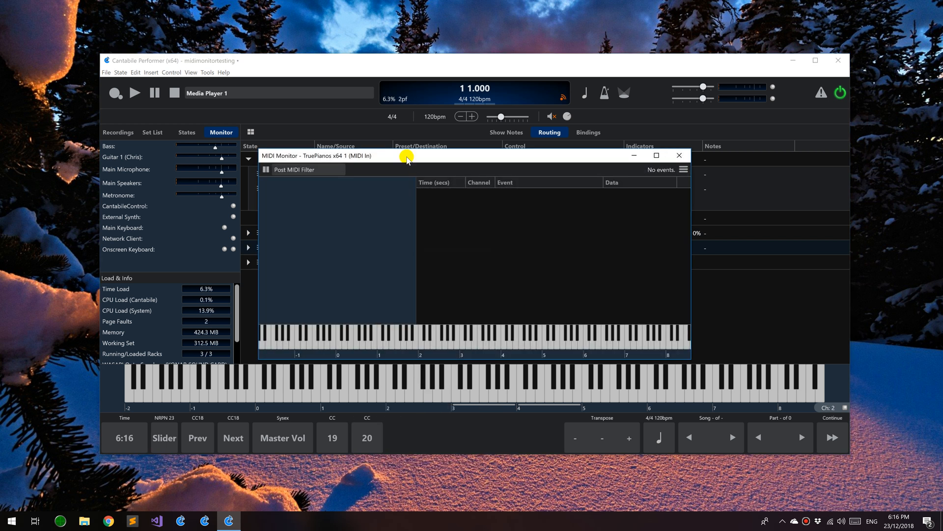
pyautogui.moveTo(407, 155); pyautogui.dragTo(396, 145)
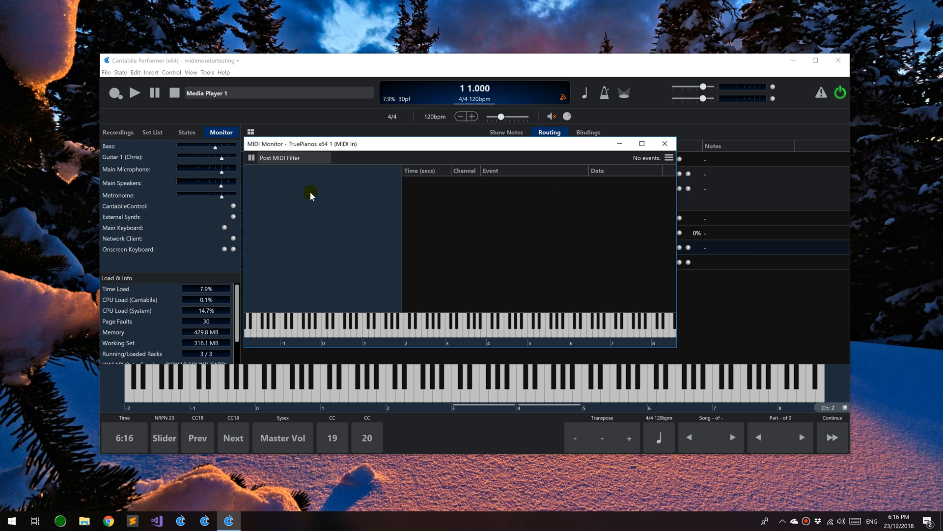
pyautogui.moveTo(362, 231)
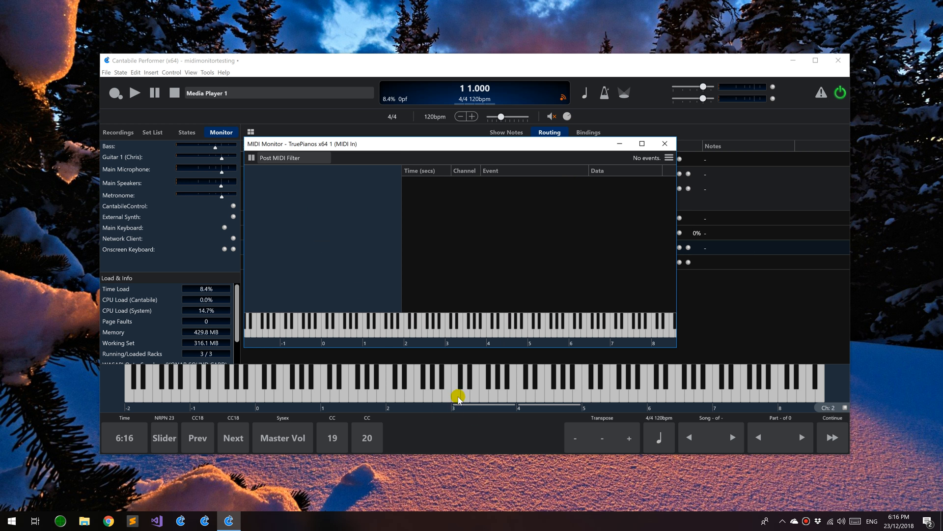
# Play C3 on the onscreen keyboard so the monitor logs Note On at velocity 127 on channel 2.
pyautogui.click(456, 391)
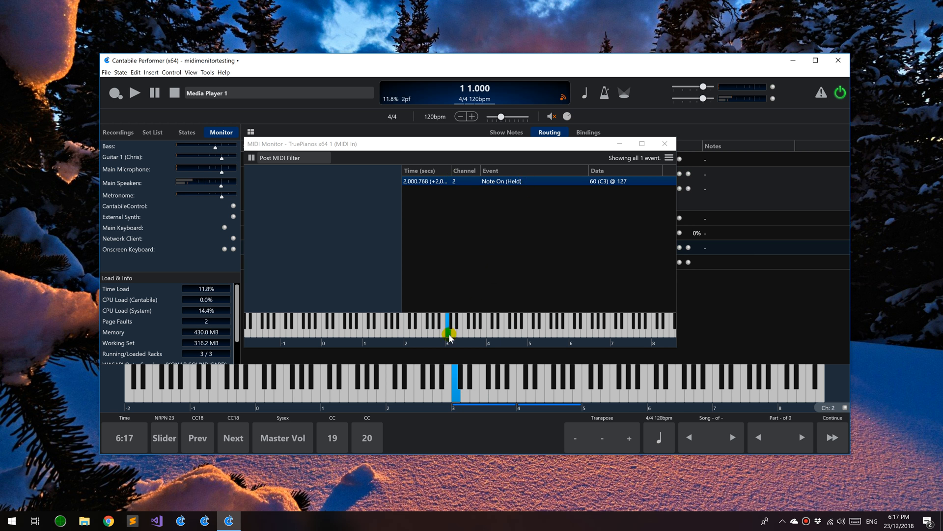
pyautogui.moveTo(505, 186)
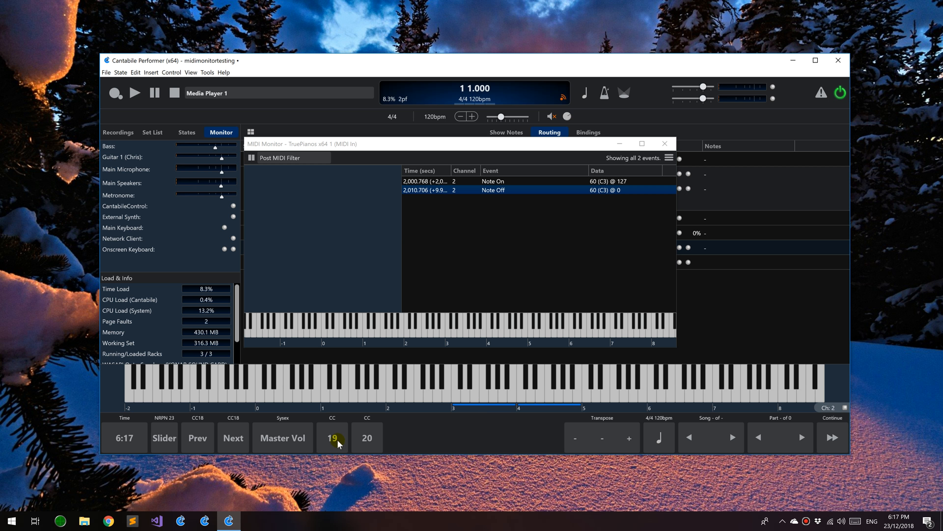
# Send controller 19 on/off messages and a controller 20 message into the TruePianos monitor.
pyautogui.click(332, 437)
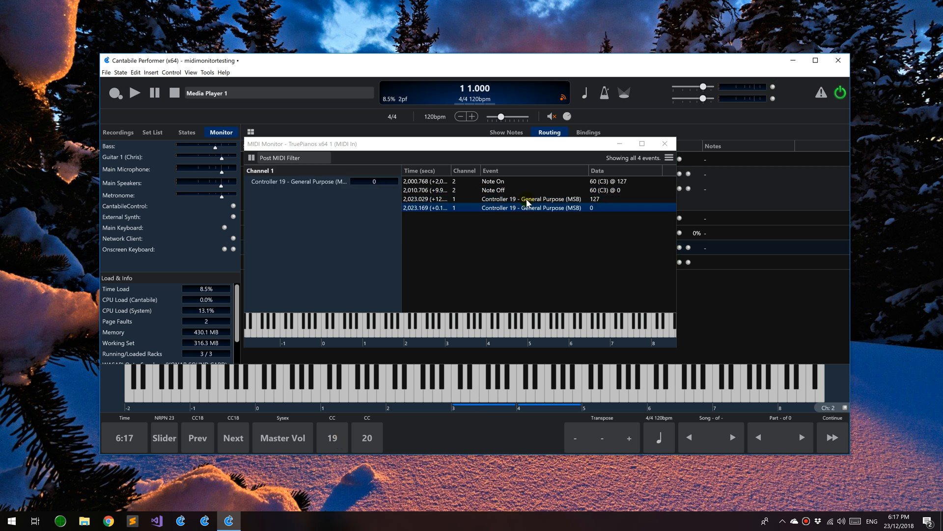
pyautogui.click(298, 180)
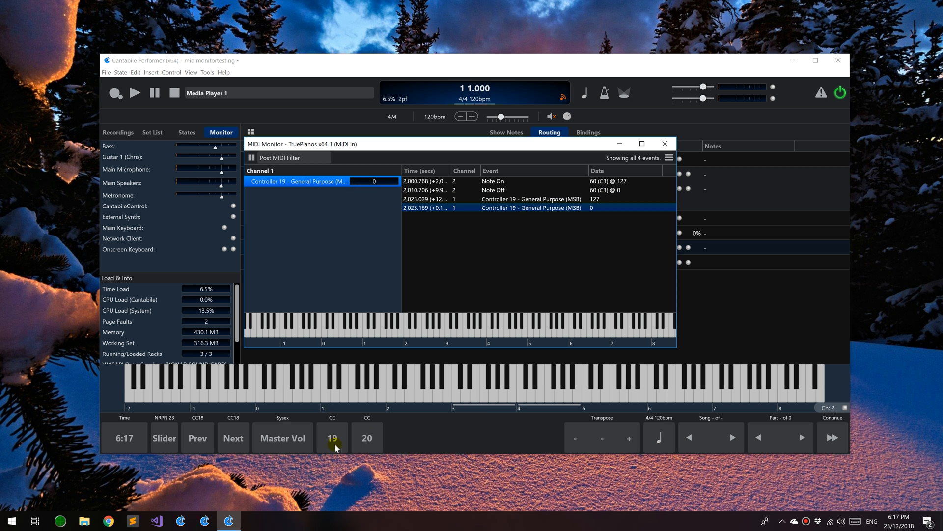
pyautogui.click(332, 437)
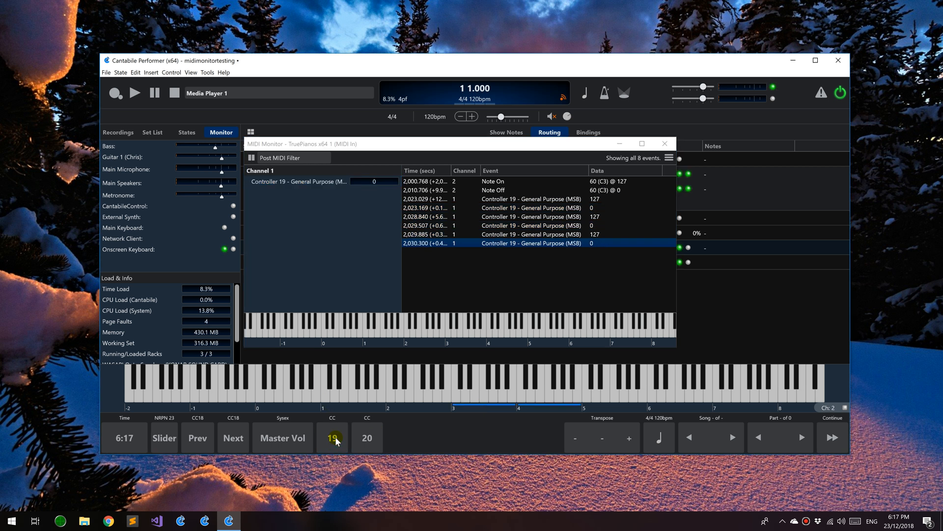
pyautogui.click(332, 437)
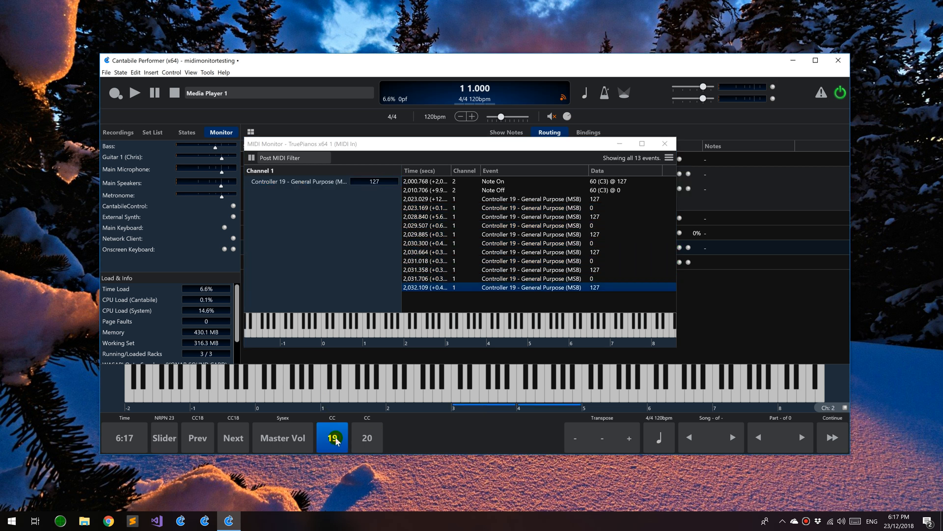
pyautogui.click(332, 437)
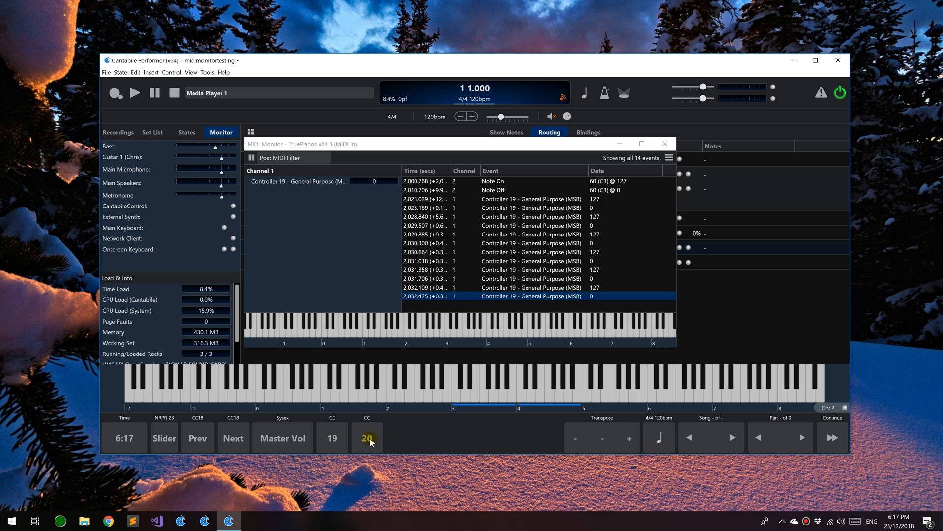
pyautogui.click(367, 437)
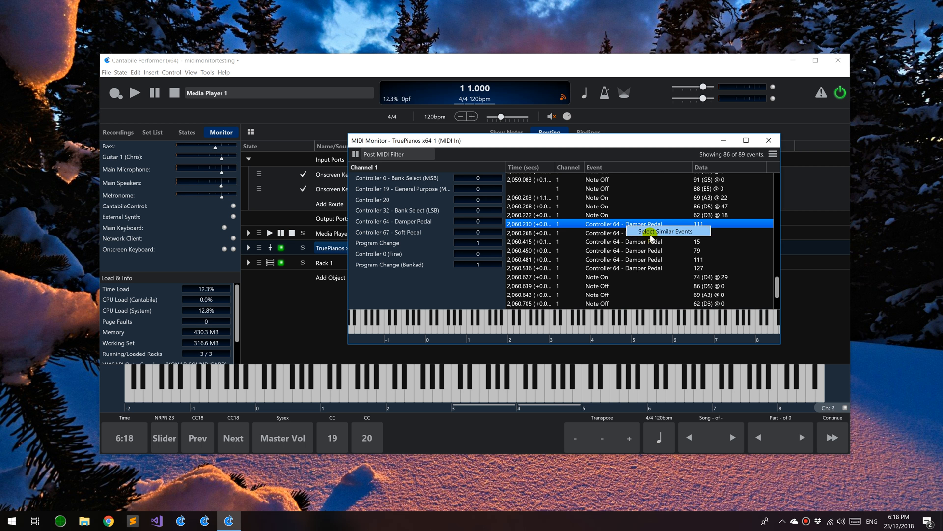
# Select events similar to the damper pedal, then all Soft Pedal events, disabling filtering to show matches.
pyautogui.click(661, 231)
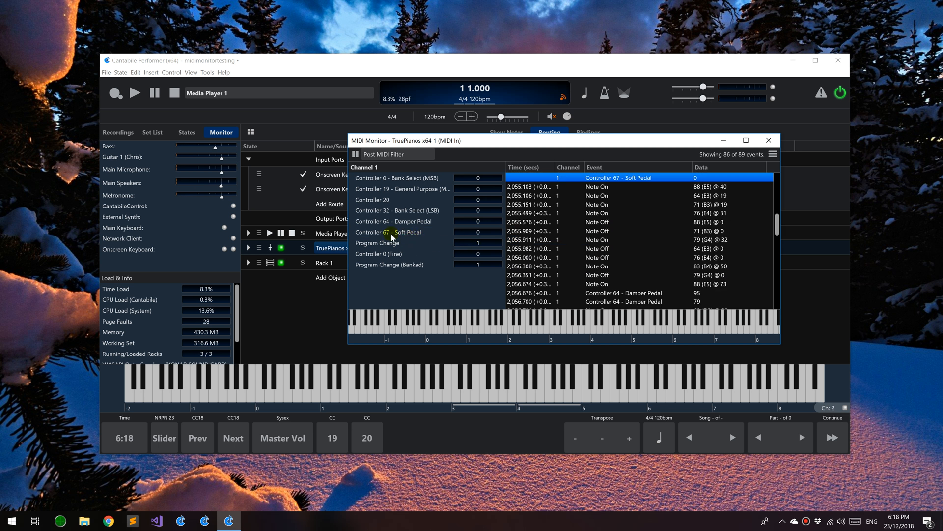
pyautogui.click(402, 178)
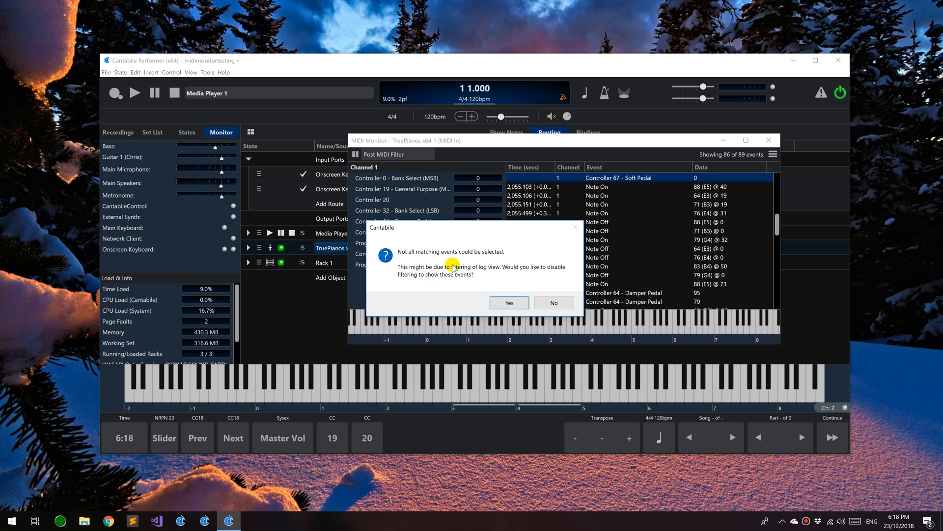
pyautogui.click(508, 303)
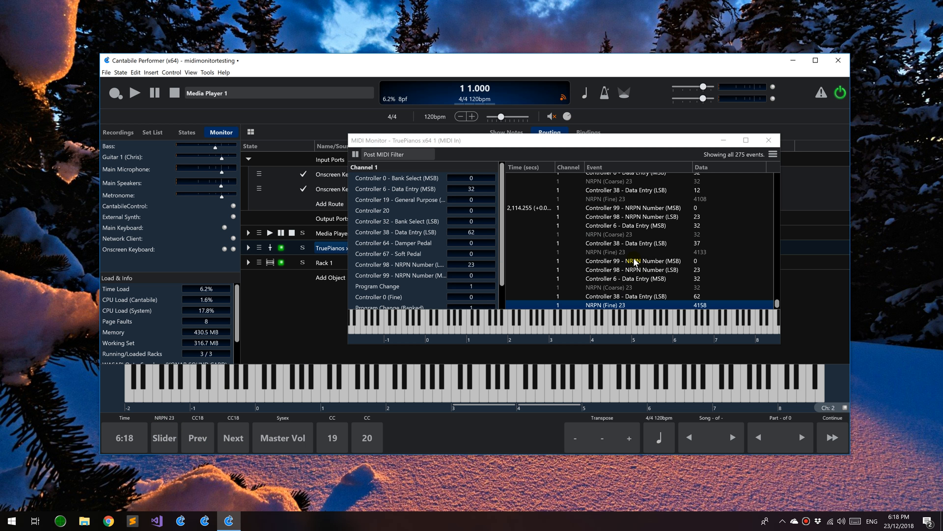
pyautogui.moveTo(614, 295)
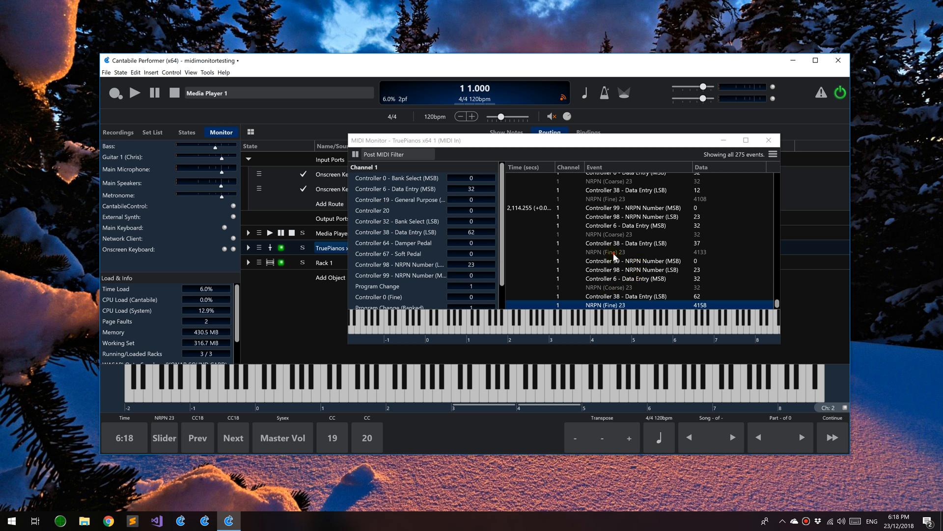
# Select a decoded NRPN 23 event among the logged NRPN and SysEx master volume messages.
pyautogui.click(638, 252)
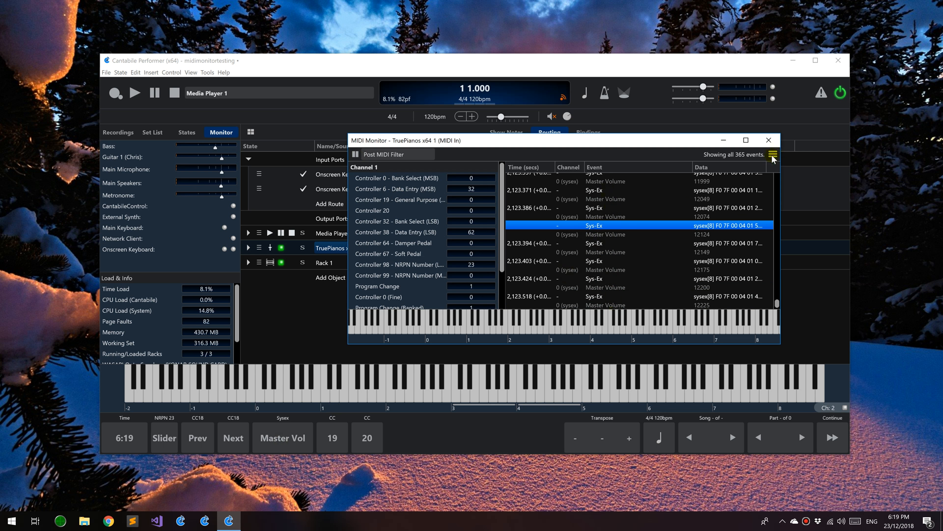
# Enable log filtering excluding controllers 0,32,6,38,98-101 and hide the keyboard and channel states.
pyautogui.click(774, 154)
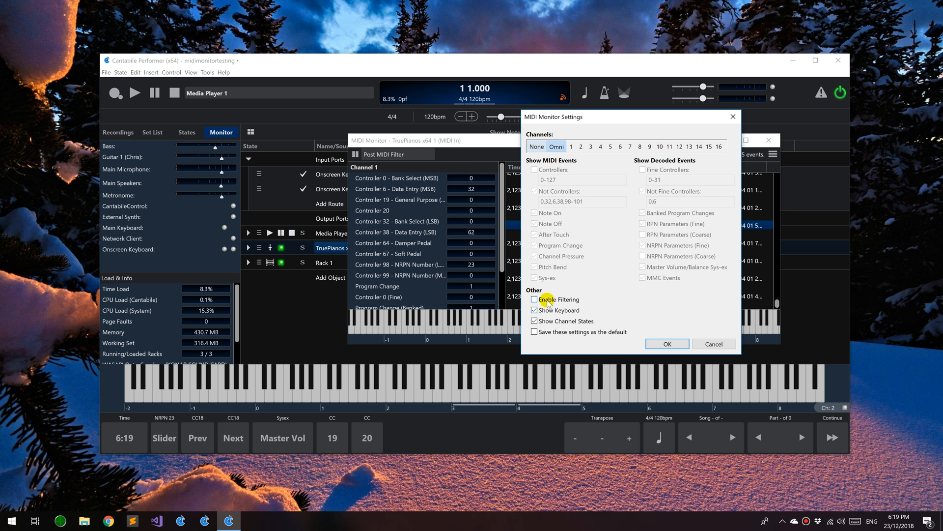
pyautogui.click(535, 300)
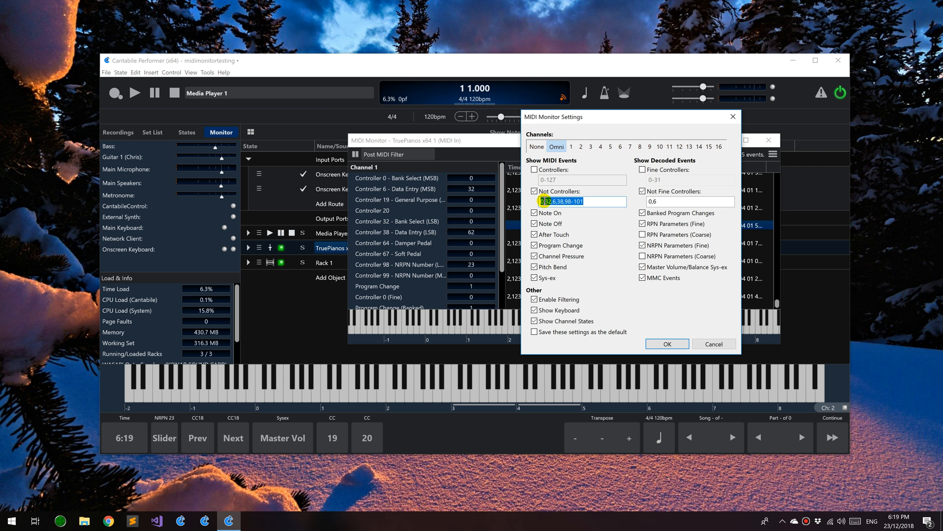
pyautogui.click(603, 201)
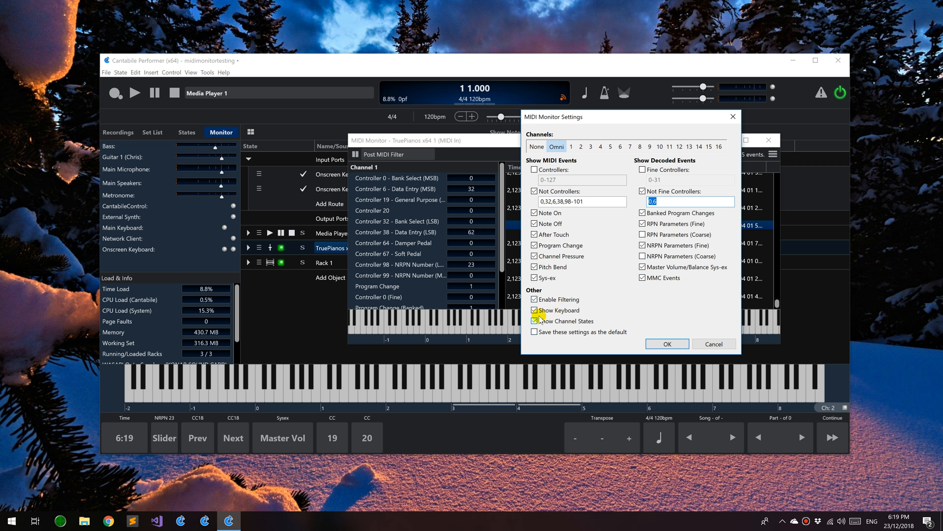
pyautogui.click(535, 309)
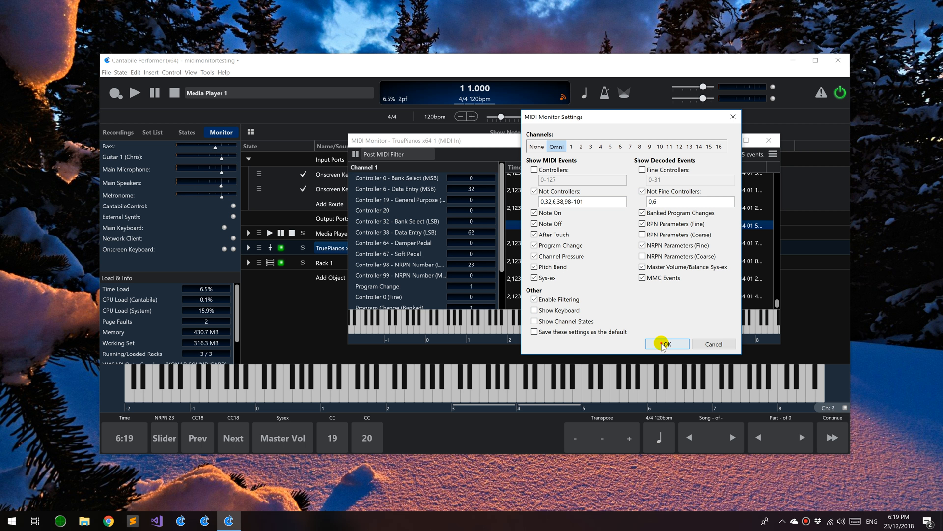
pyautogui.click(665, 344)
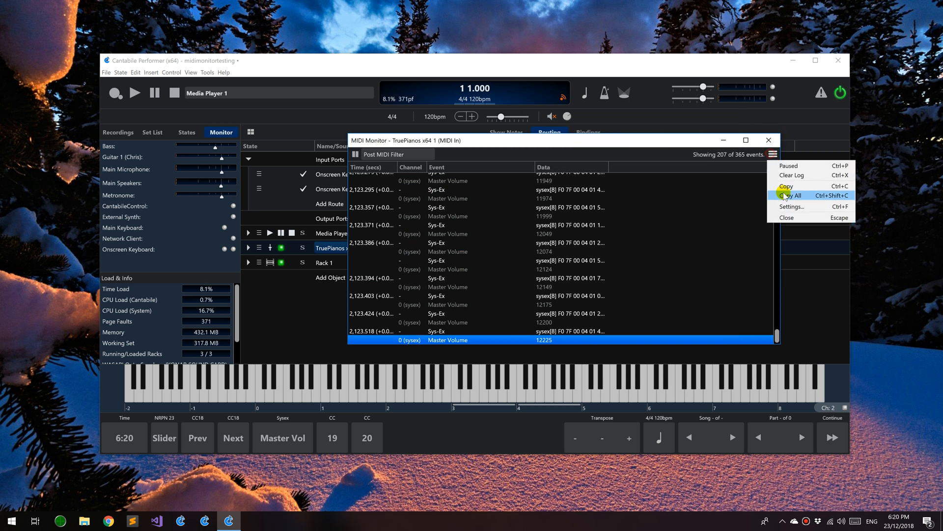
# Show the keyboard and channel states in the monitor again, keeping filtering at 207 of 365 events.
pyautogui.click(788, 206)
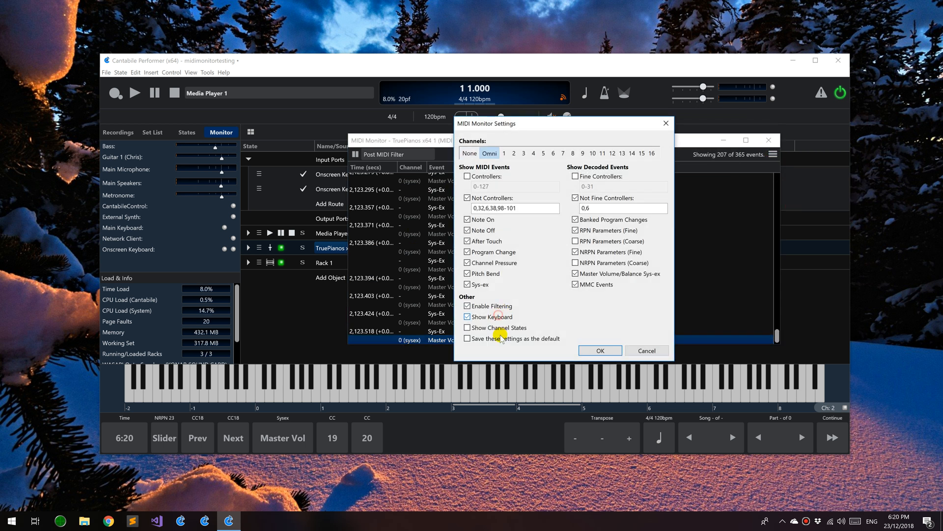
pyautogui.click(468, 327)
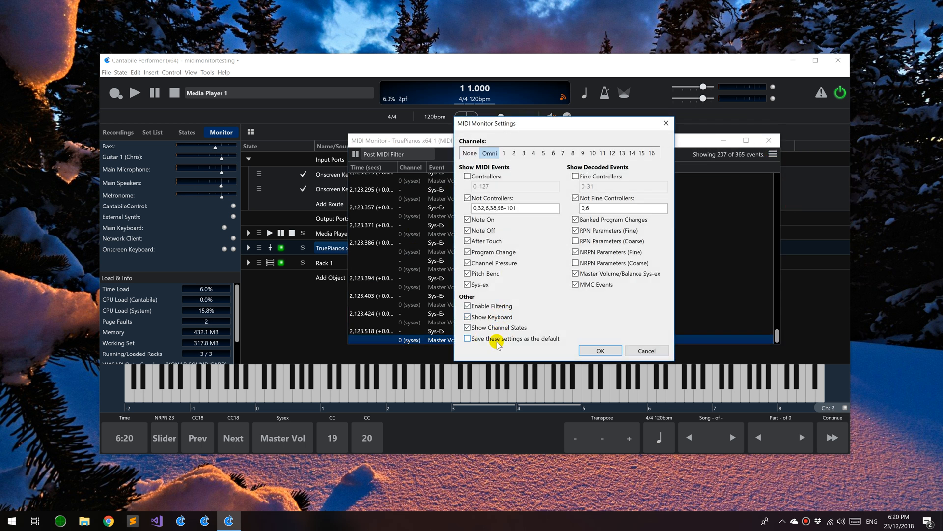
pyautogui.moveTo(545, 338)
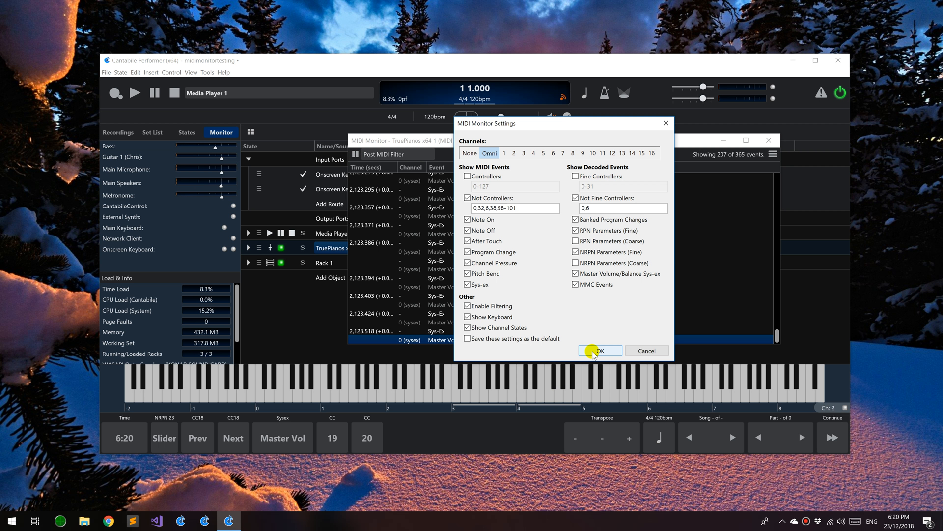
pyautogui.click(600, 350)
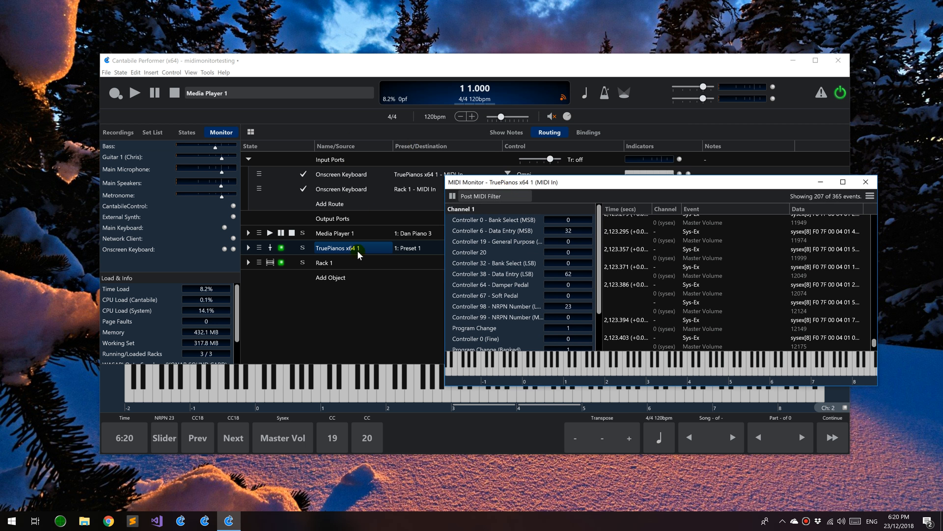
# Switch the monitor point to Pre then Post MIDI Filter and close the TruePianos monitor.
pyautogui.click(487, 195)
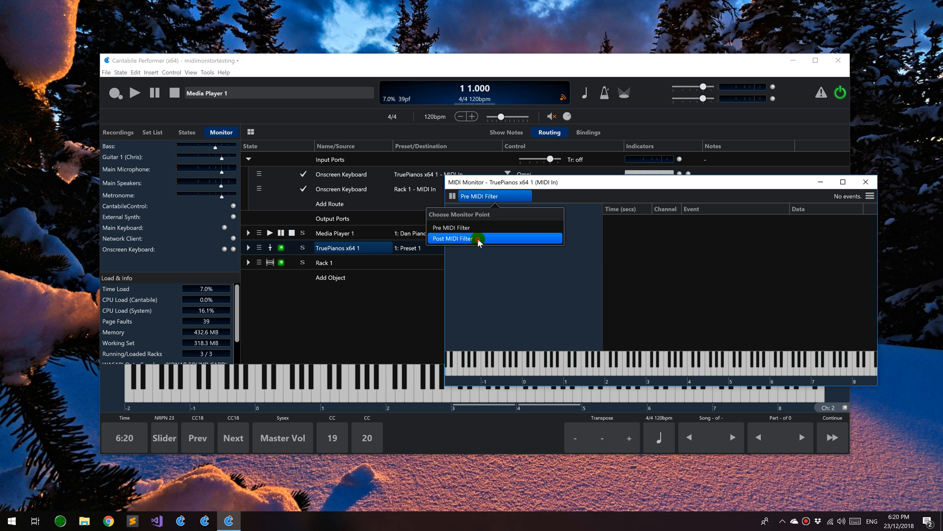
pyautogui.click(452, 237)
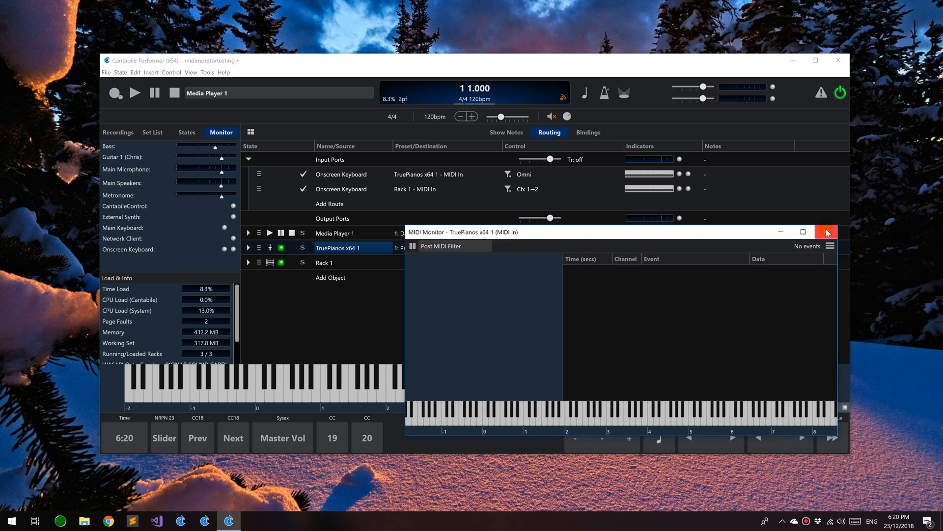
pyautogui.click(827, 232)
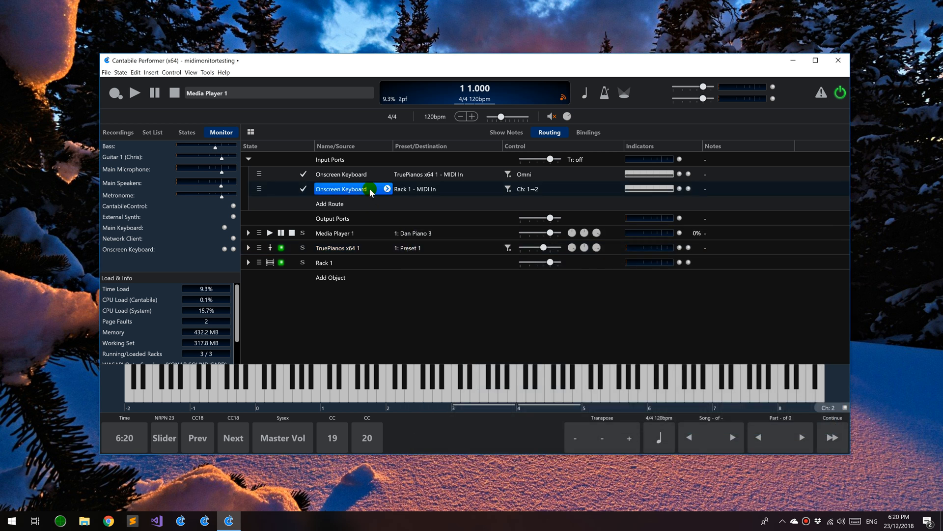
# Monitor the Onscreen Keyboard to Rack 1 route at the Pre MIDI Filter point.
pyautogui.rightClick(387, 188)
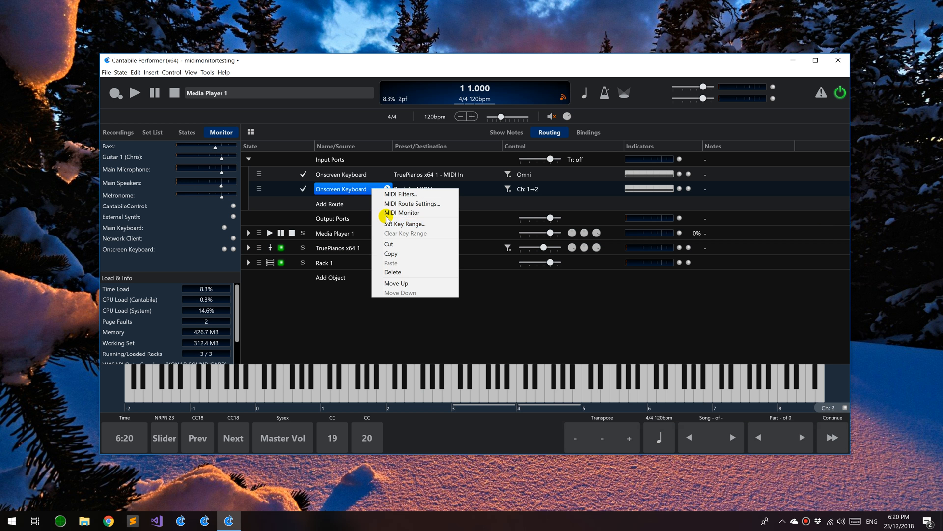
pyautogui.click(401, 213)
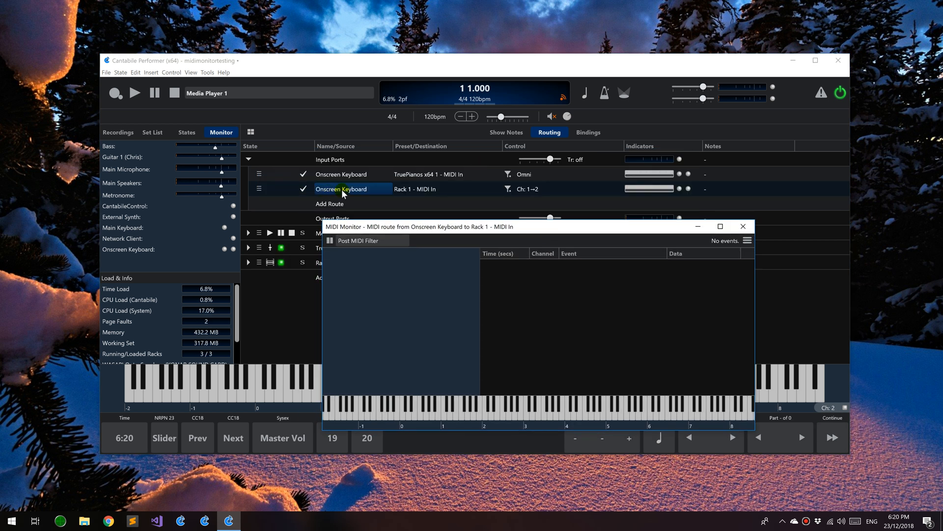
pyautogui.moveTo(637, 199)
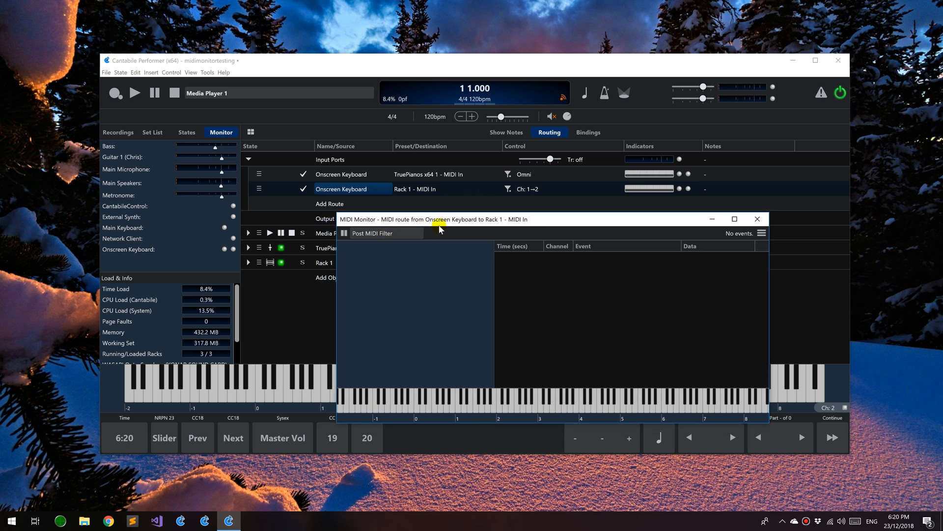
pyautogui.click(385, 233)
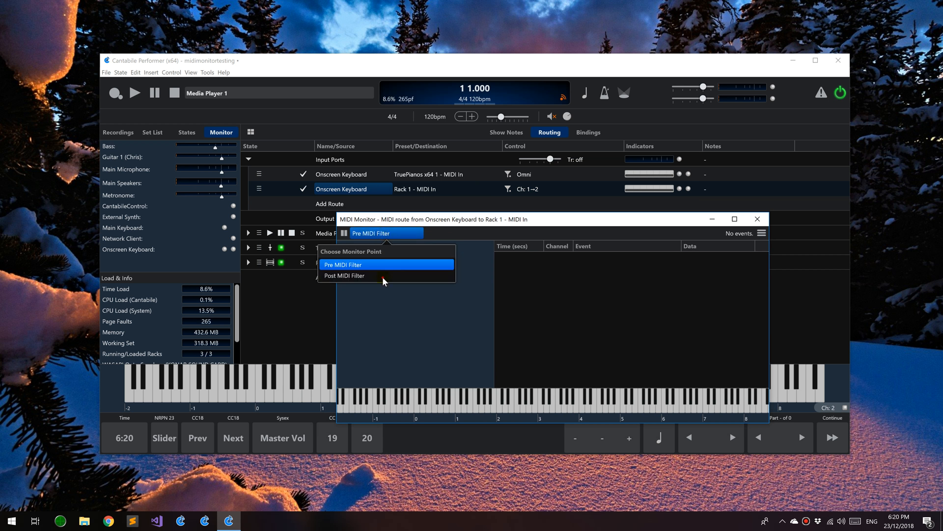
pyautogui.click(344, 275)
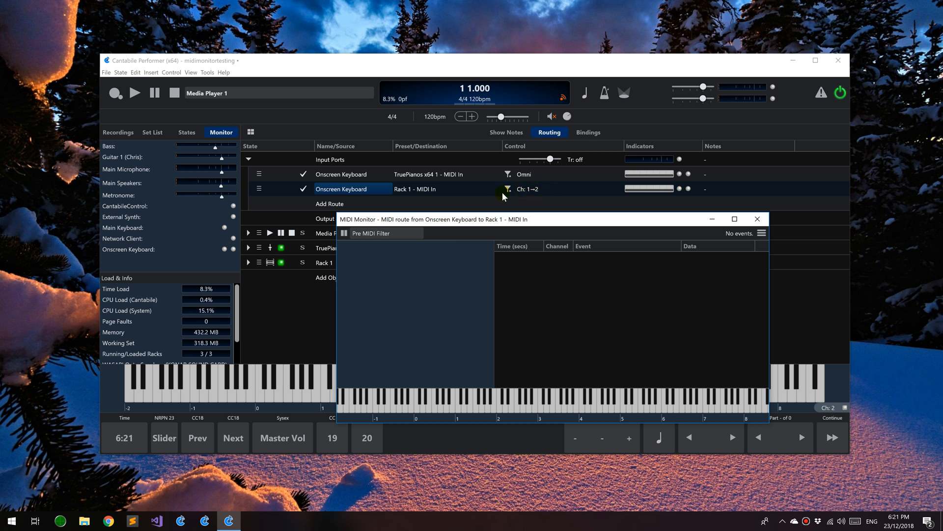
pyautogui.moveTo(460, 210)
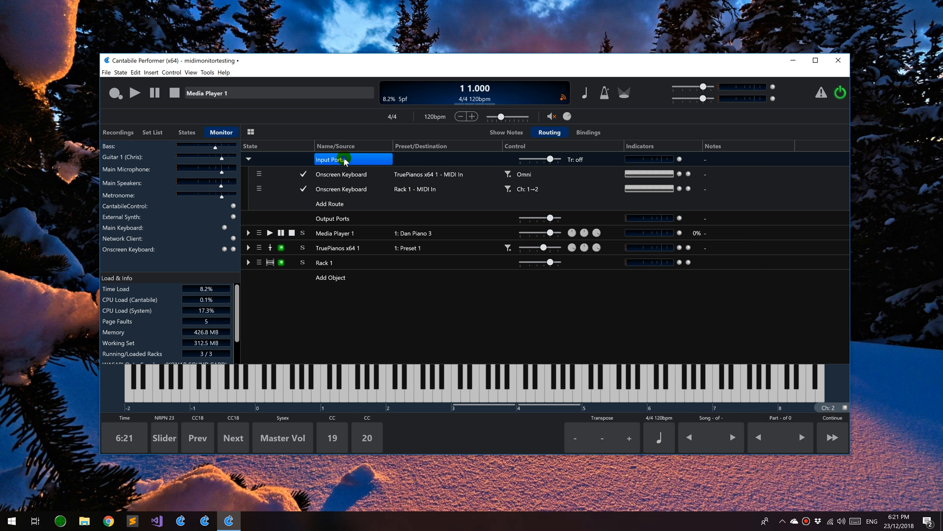
pyautogui.rightClick(330, 159)
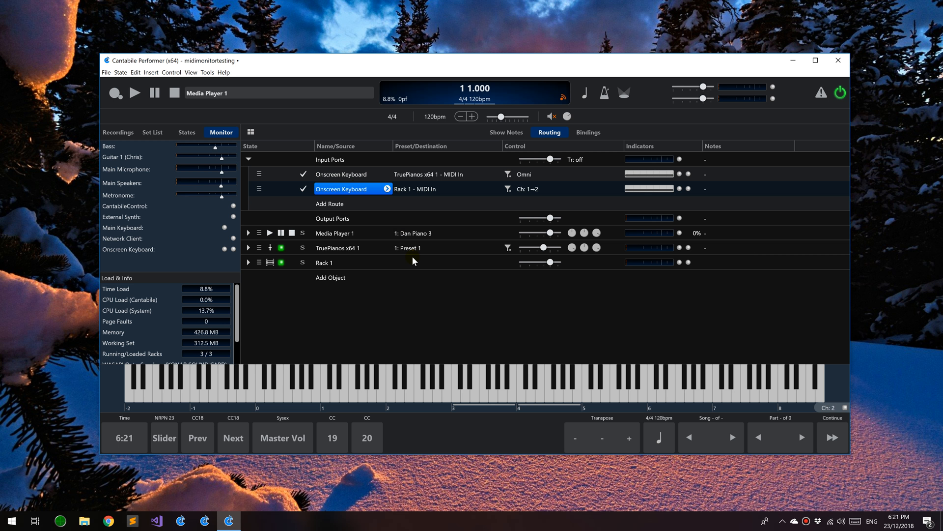
pyautogui.moveTo(425, 232)
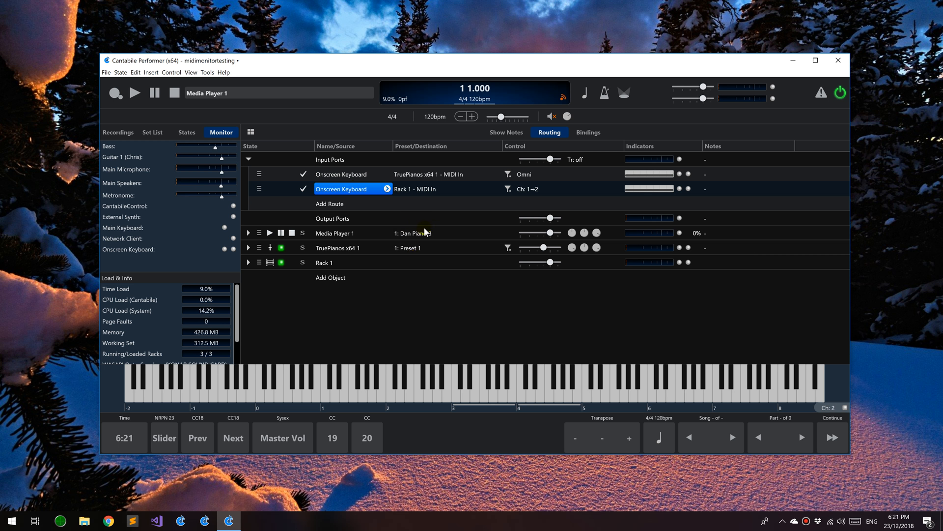
pyautogui.moveTo(446, 260)
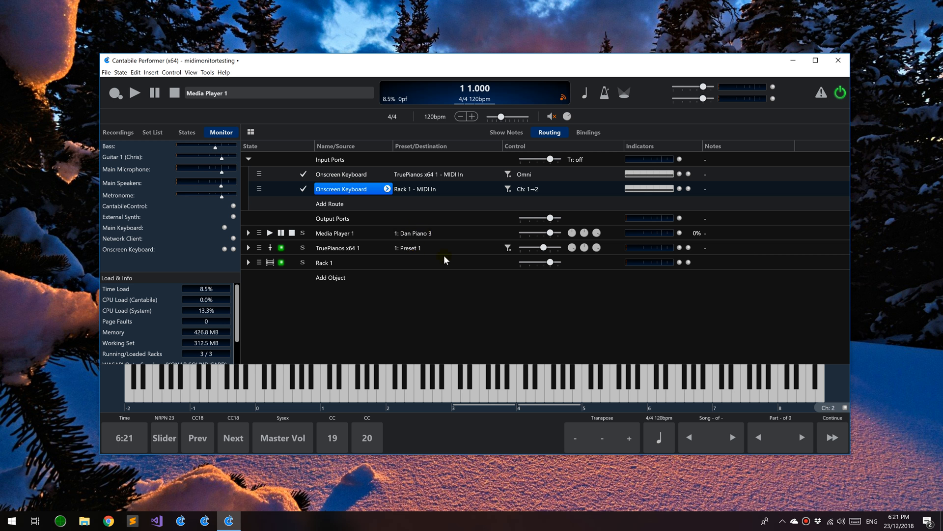